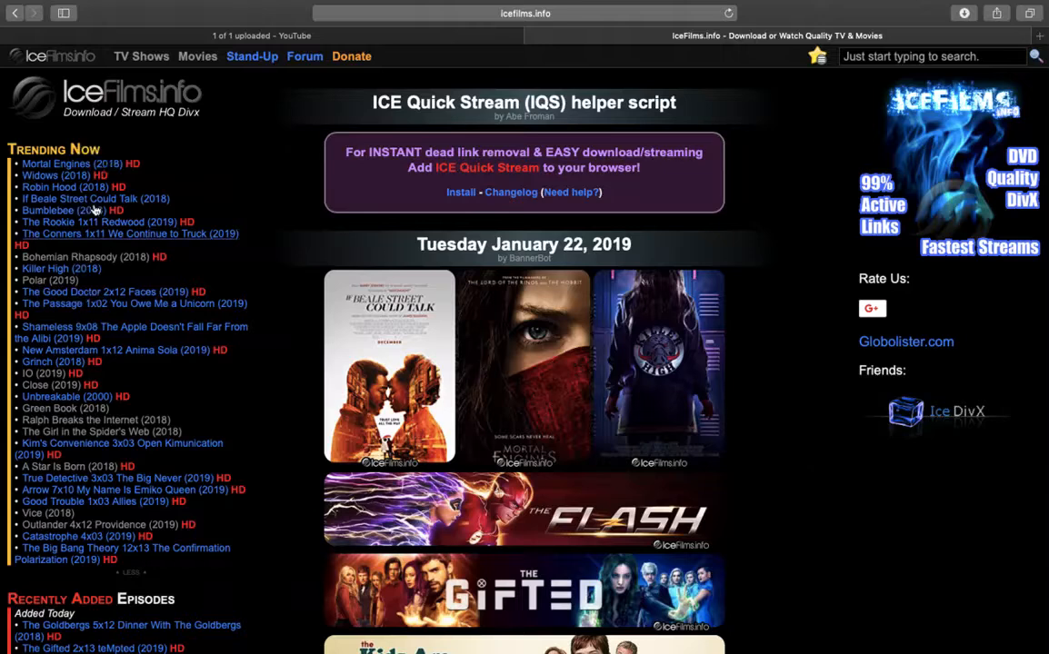
mouse_move(91, 356)
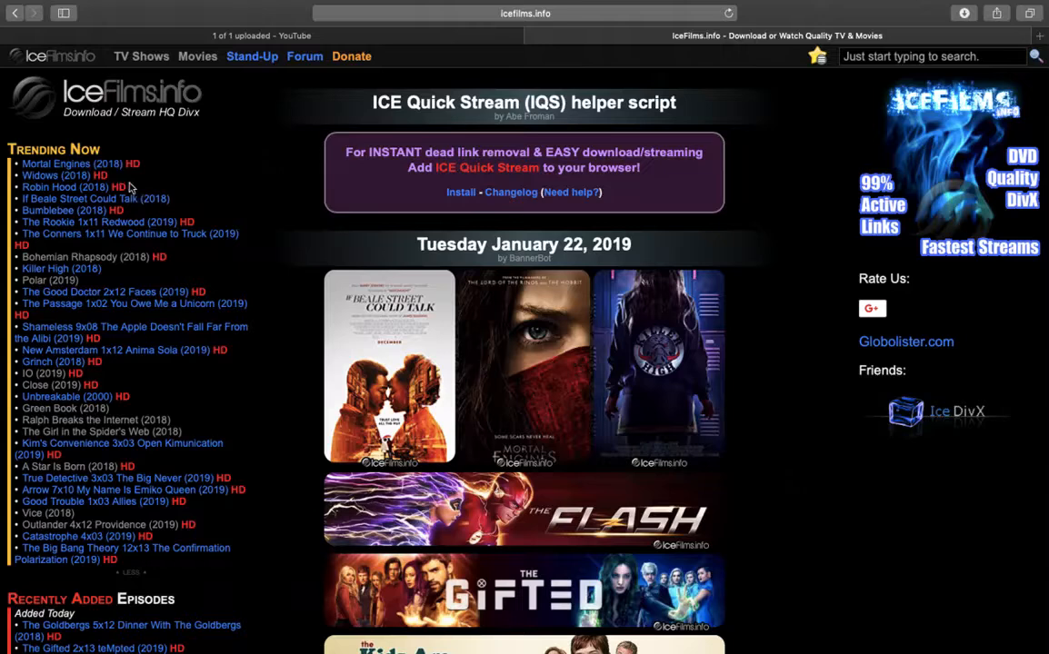
mouse_move(85, 179)
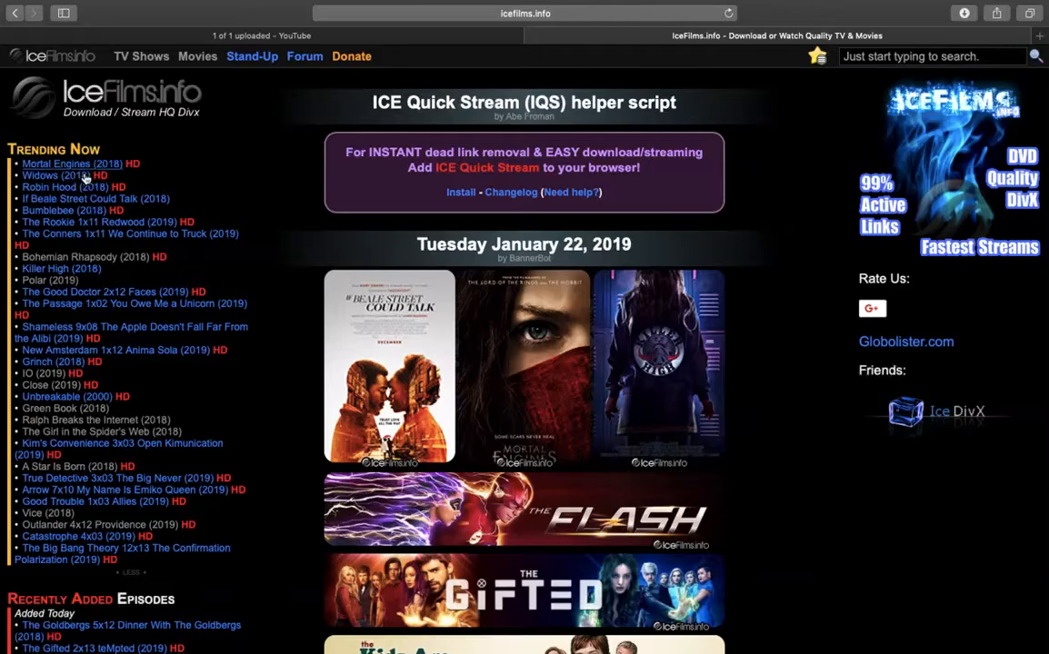
- Open IO (2019) from IceFilms' Trending Now list to reach its sources page
scroll(down, 3)
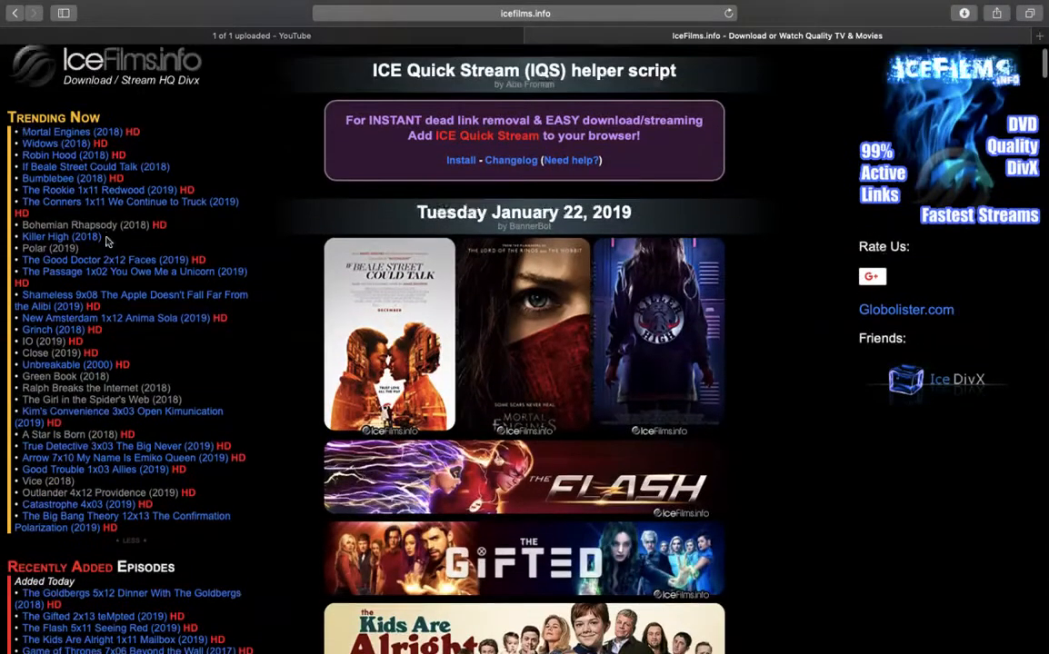
scroll(up, 3)
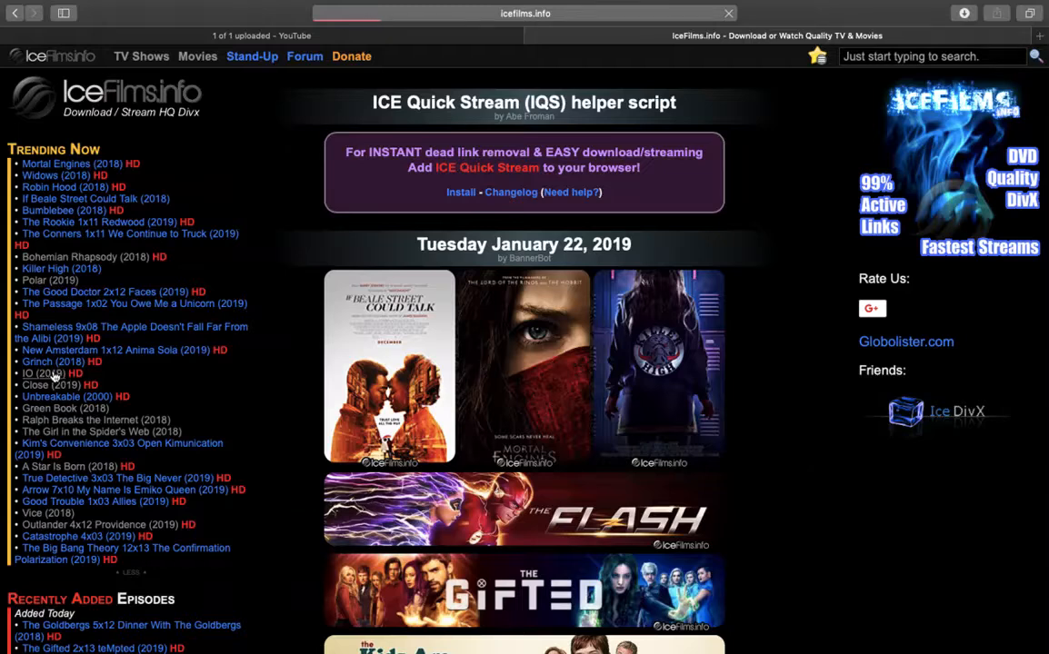
mouse_move(190, 363)
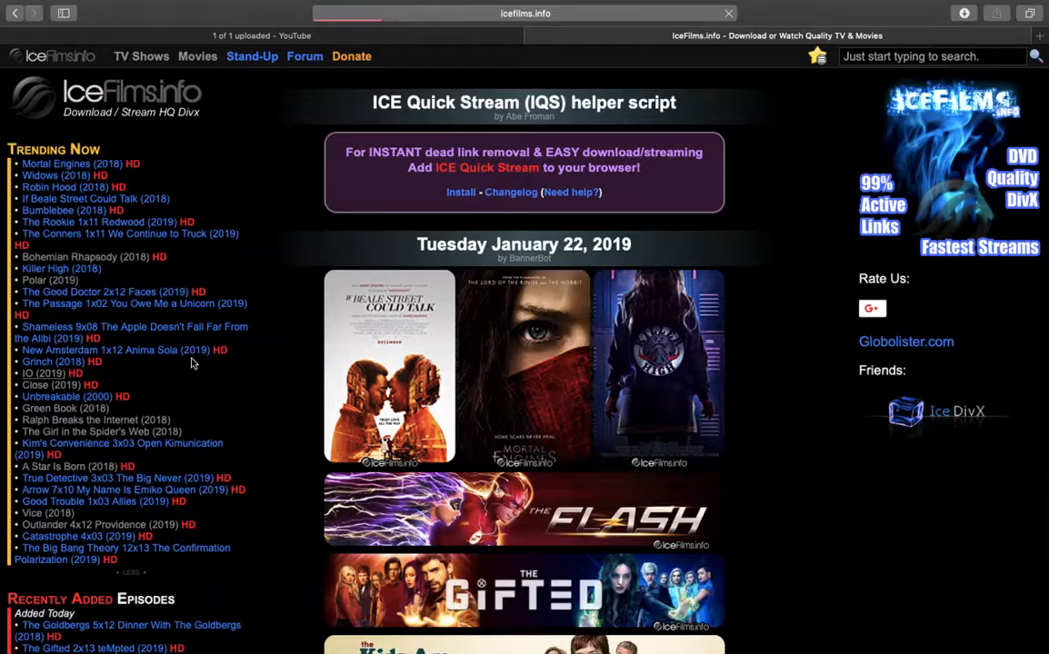
scroll(down, 3)
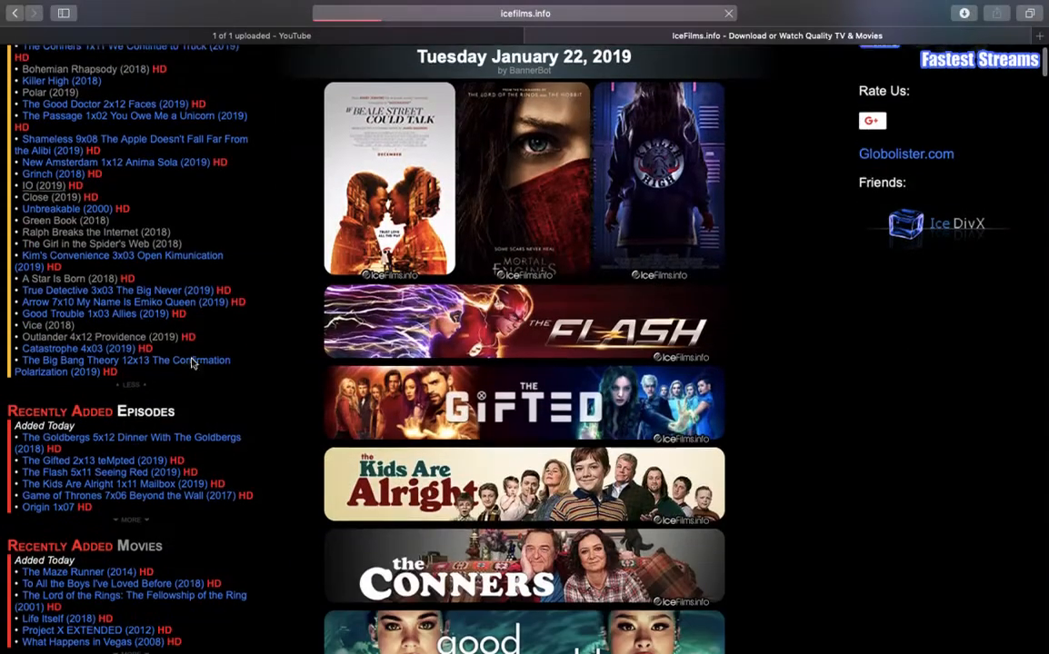
click(42, 185)
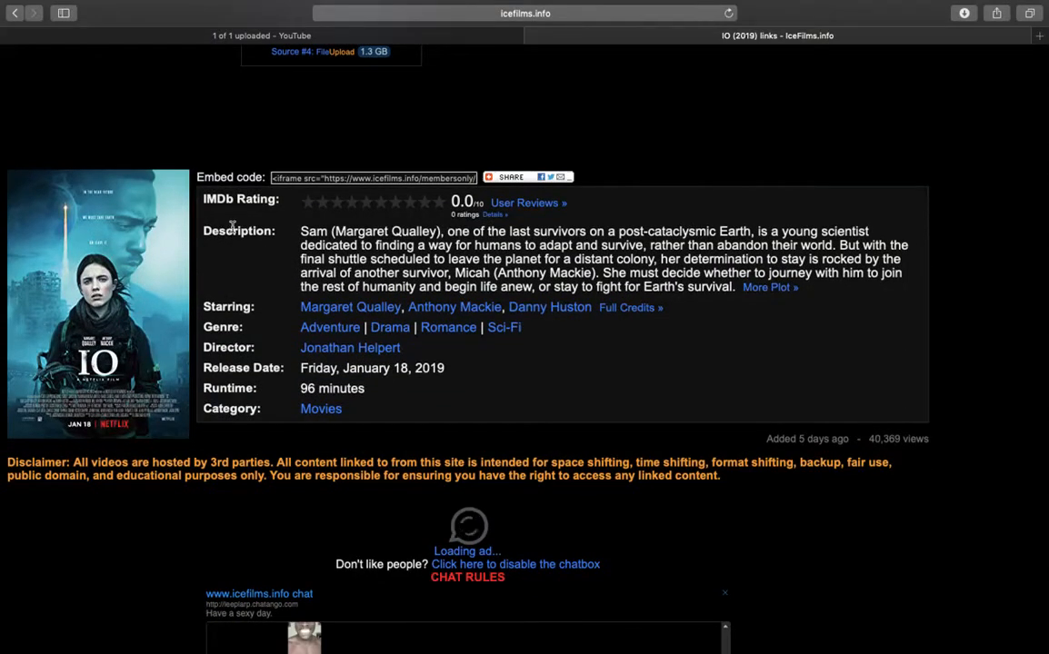
mouse_move(240, 280)
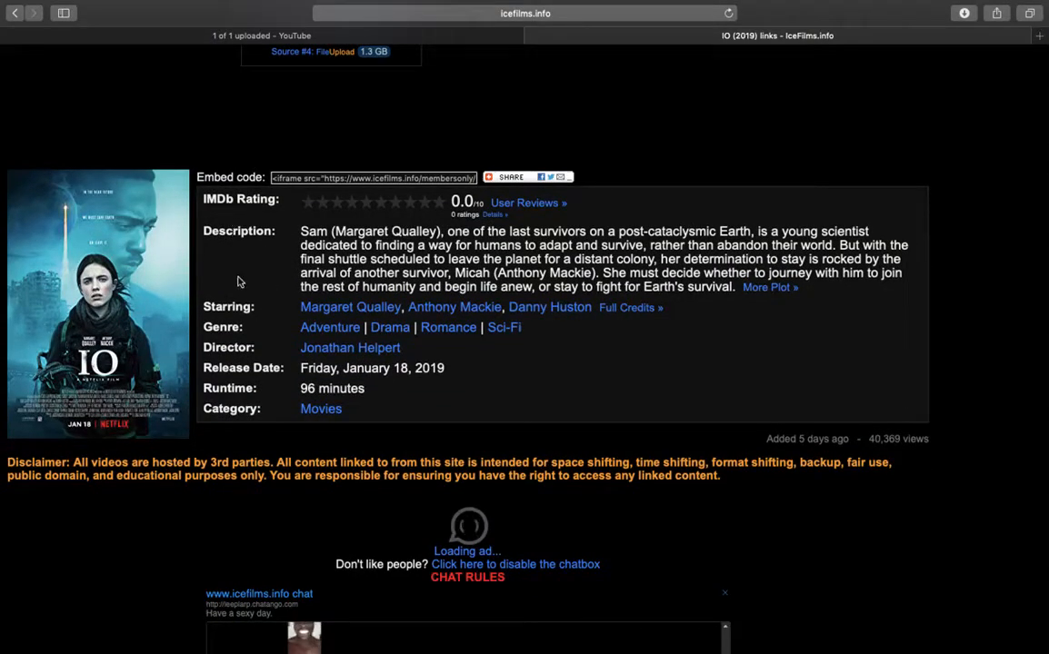
mouse_move(214, 298)
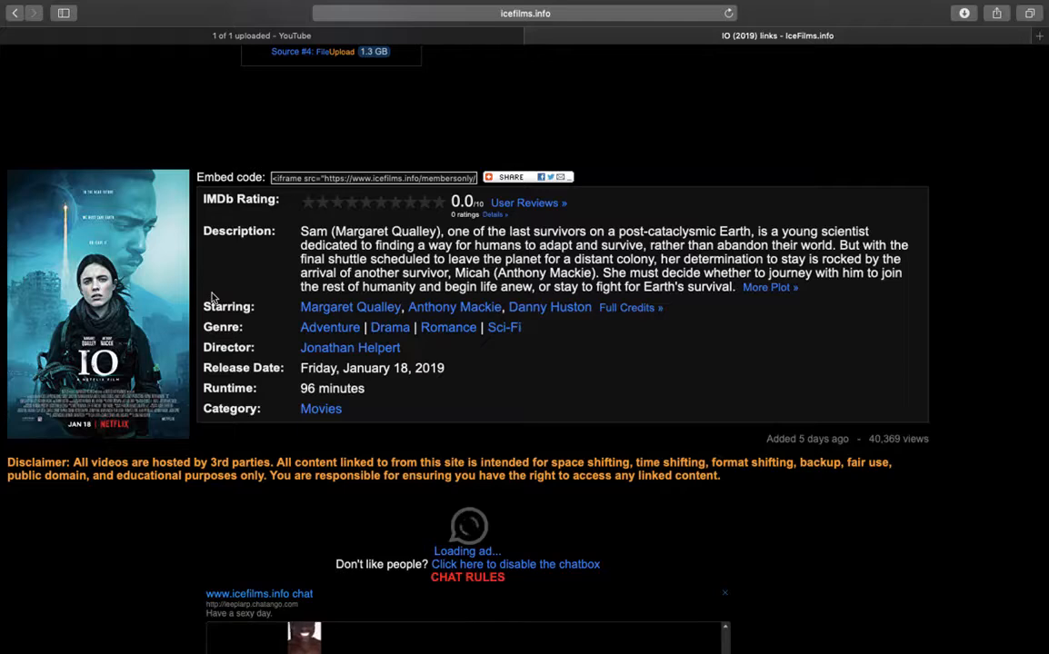
mouse_move(228, 348)
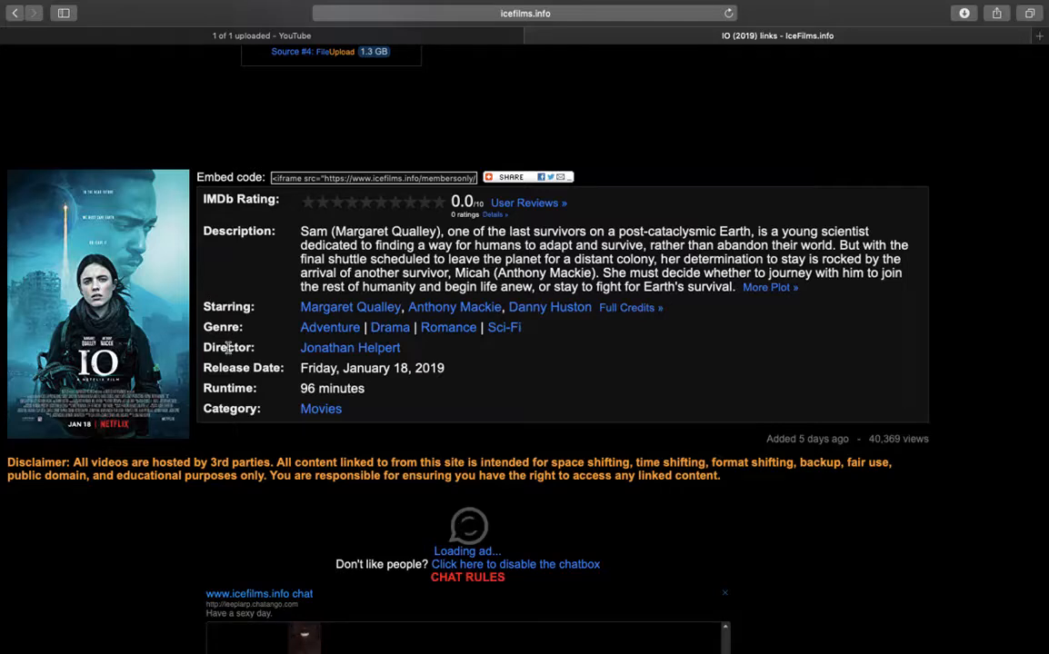
mouse_move(230, 382)
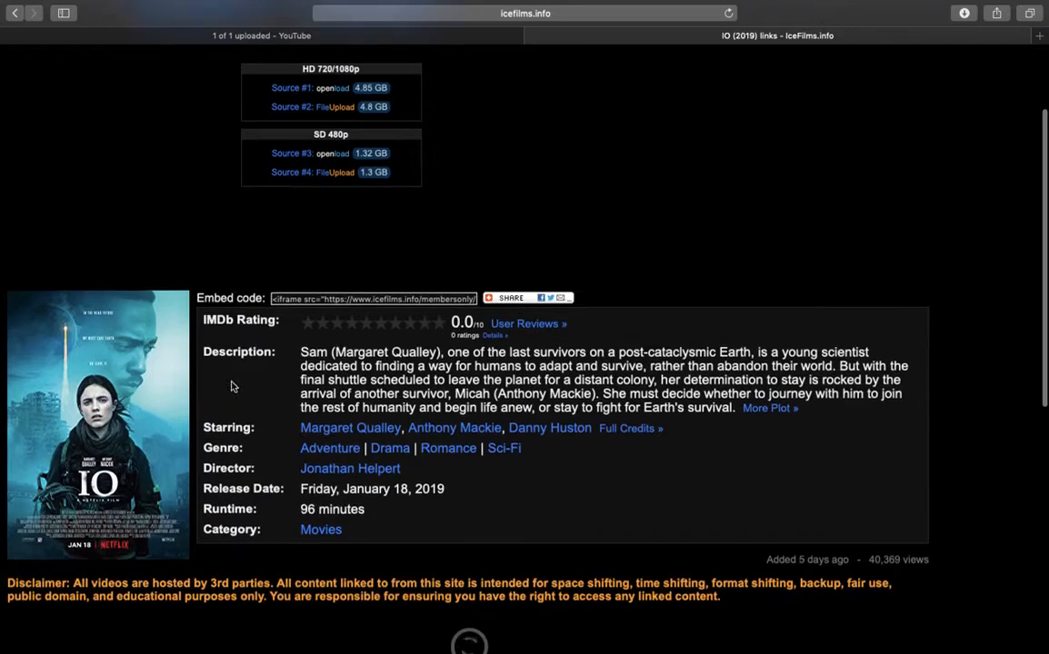
- Follow the SD 480p FileUpload source (1.3 GB) through to file-up.org
scroll(up, 3)
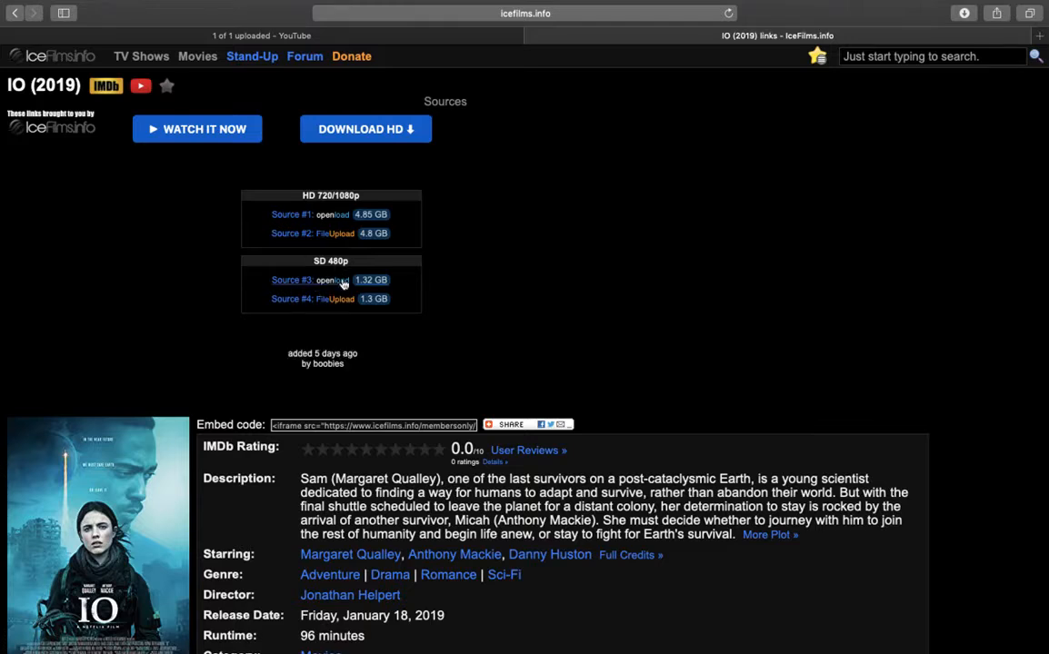
mouse_move(313, 232)
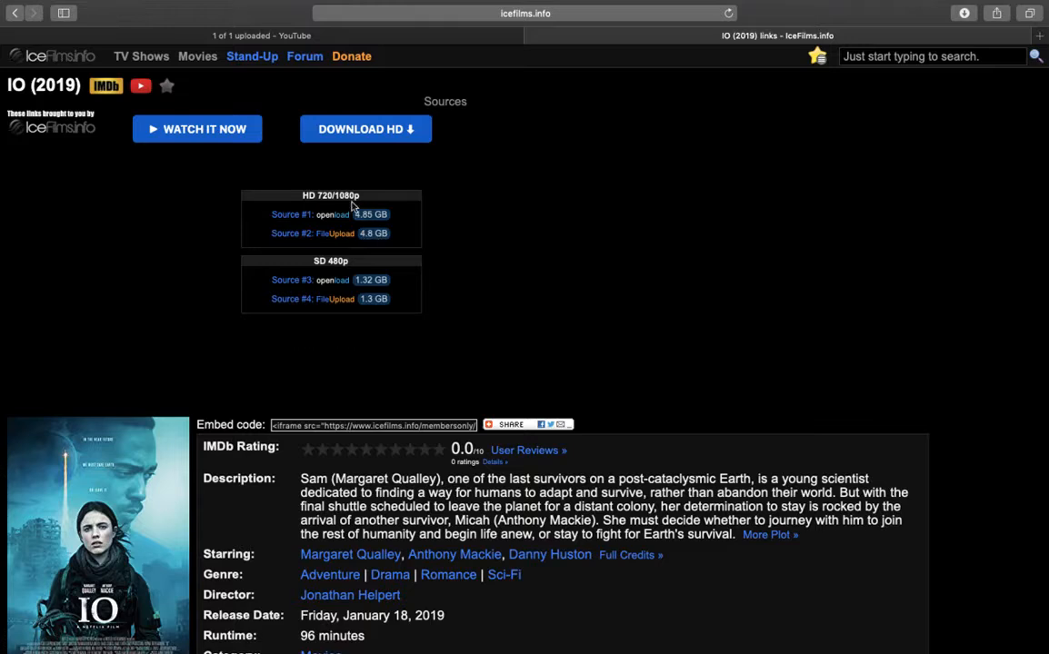
mouse_move(361, 225)
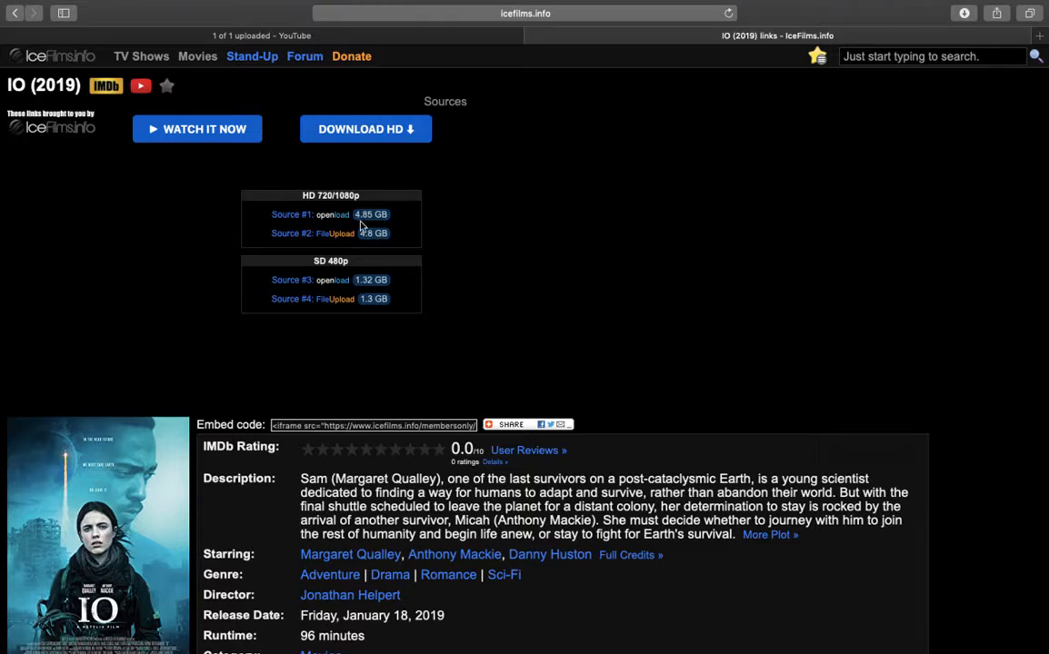
mouse_move(362, 293)
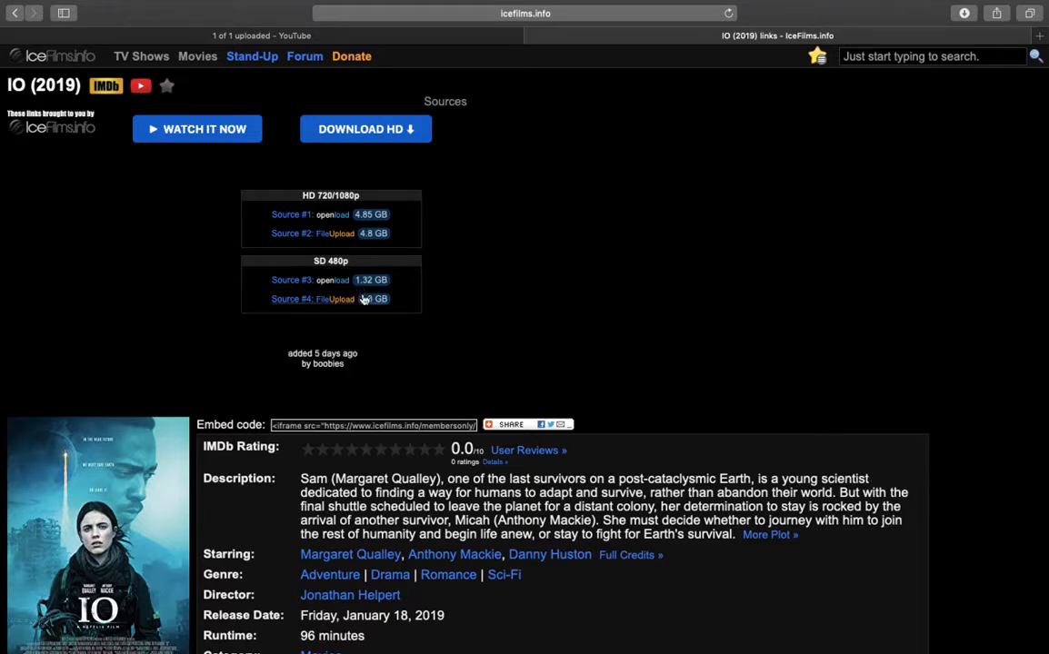
mouse_move(336, 299)
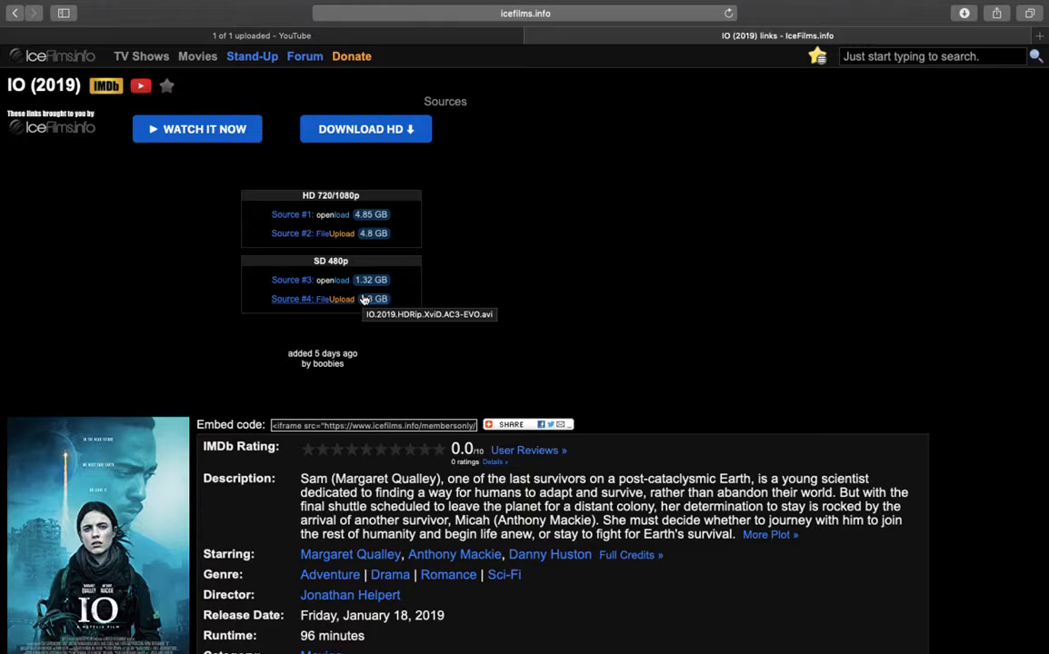
mouse_move(338, 247)
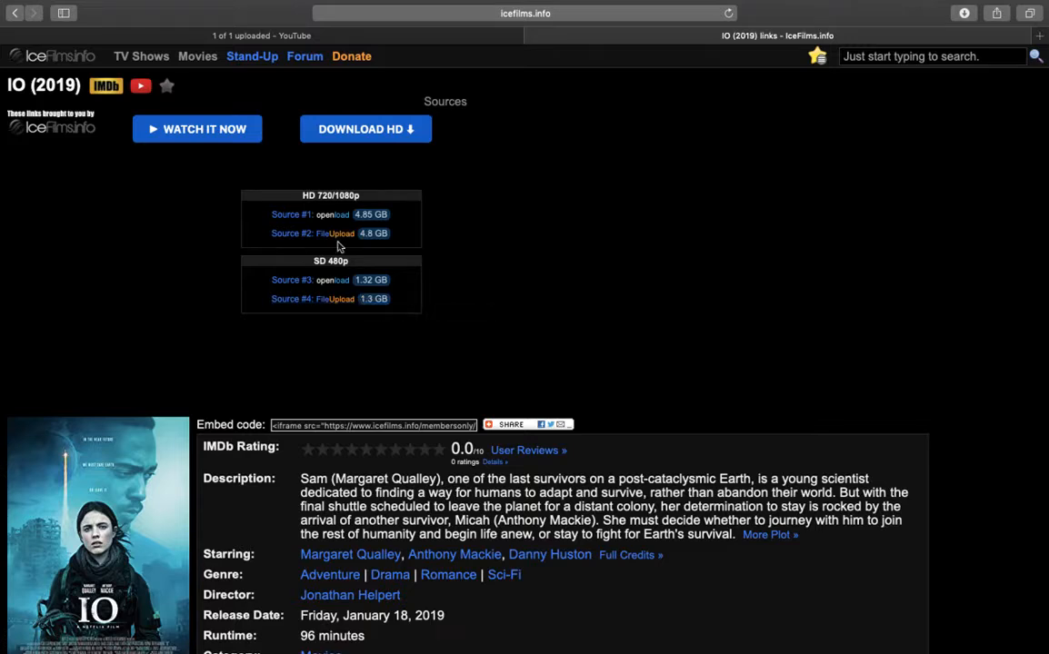
mouse_move(327, 275)
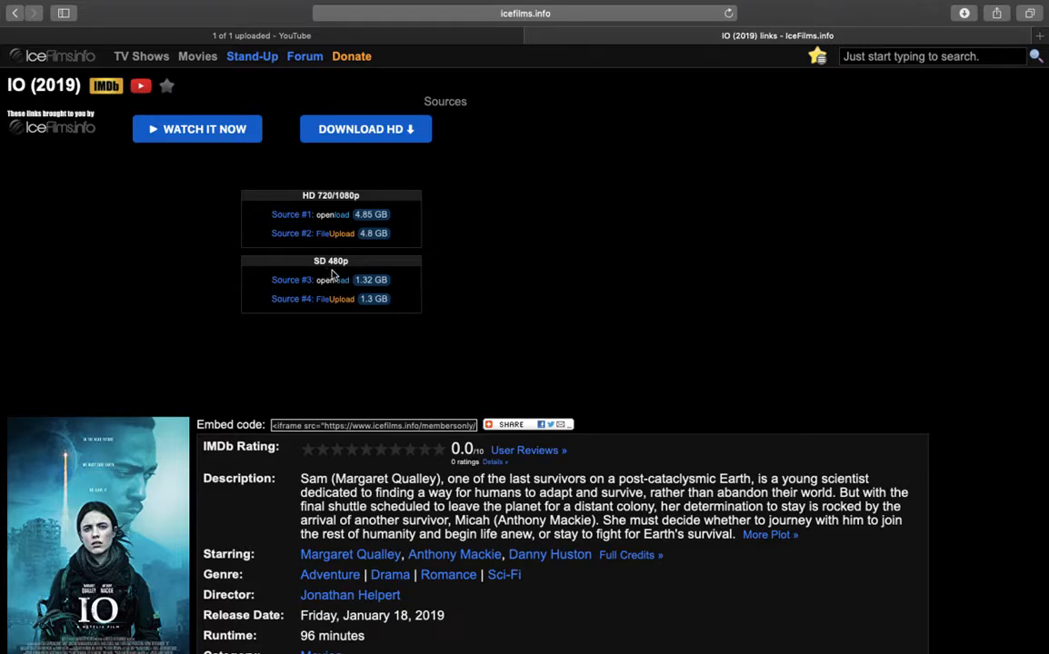
mouse_move(353, 304)
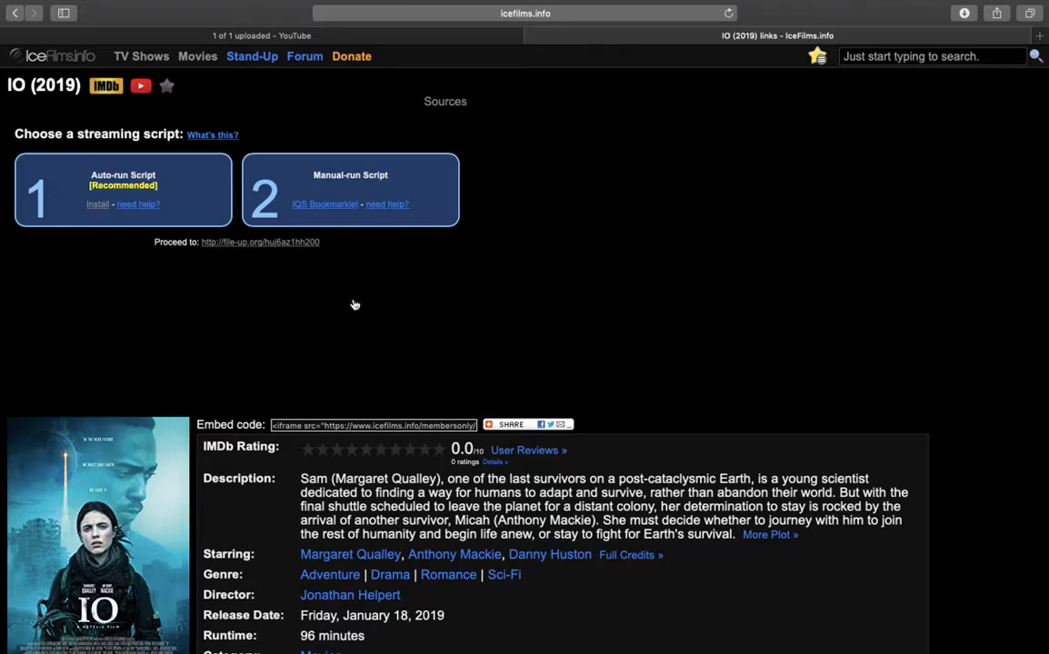
mouse_move(286, 252)
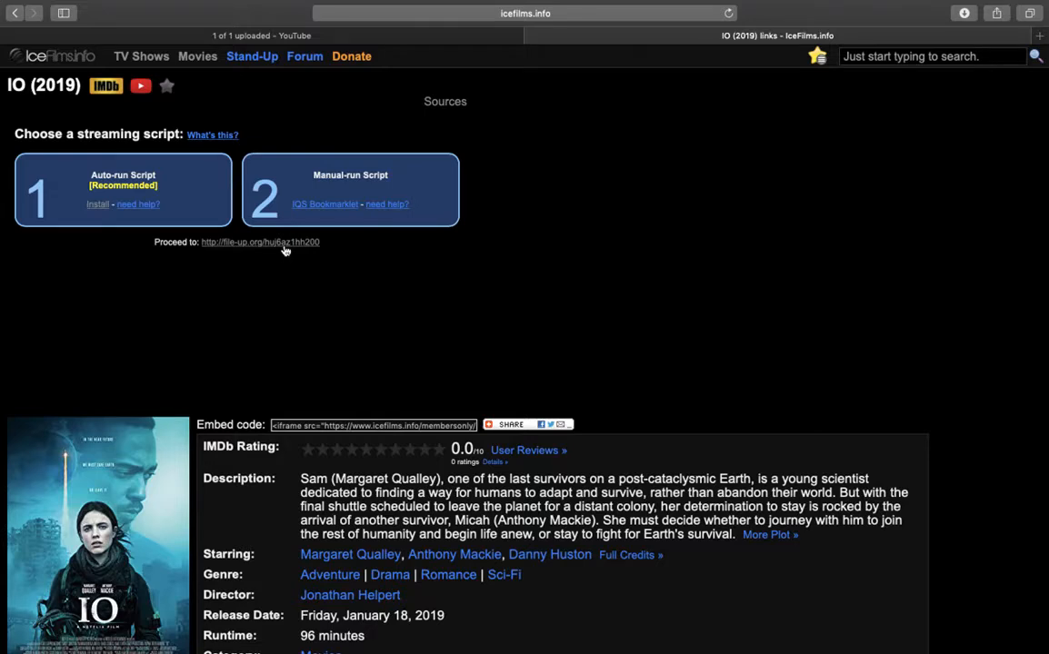
click(260, 241)
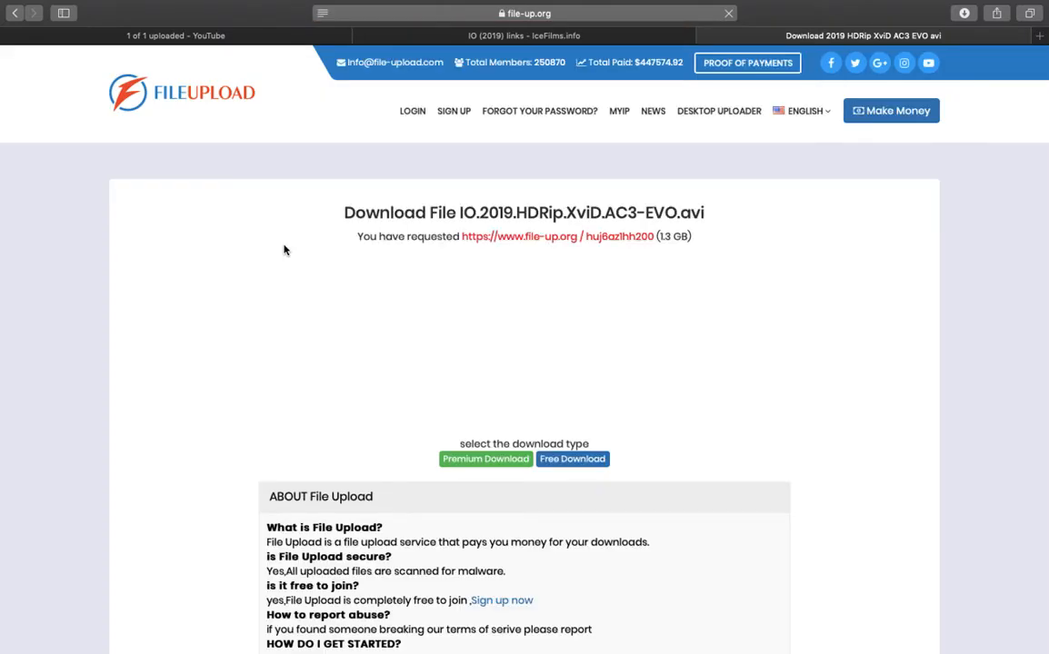
- Choose Free Download for IO.2019.HDRip.XviD.AC3-EVO.avi and start the reCAPTCHA check
scroll(down, 3)
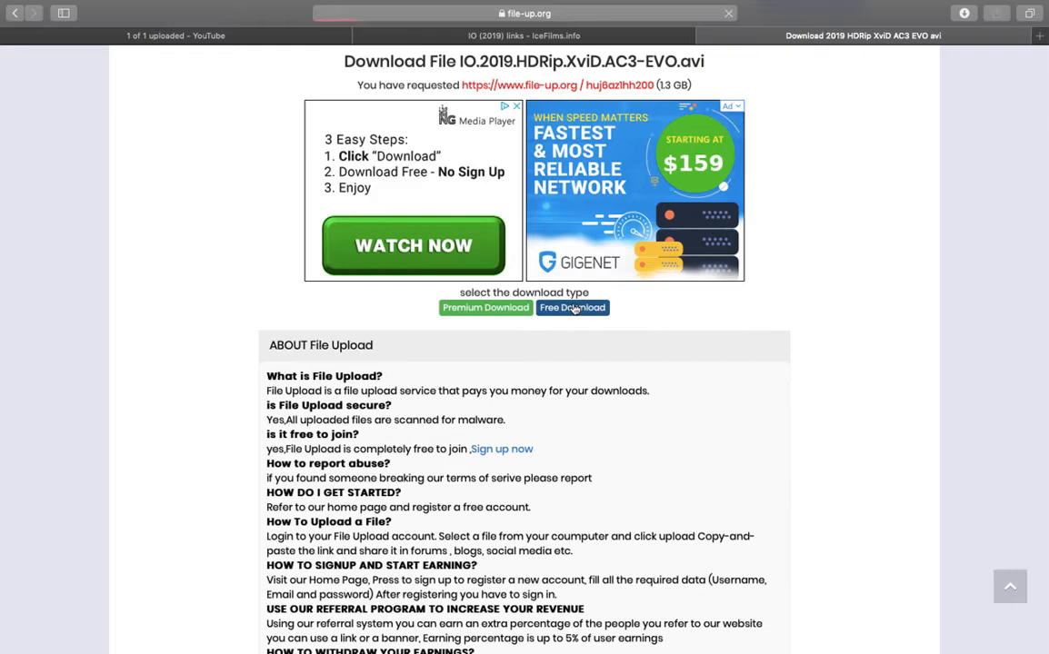
click(572, 307)
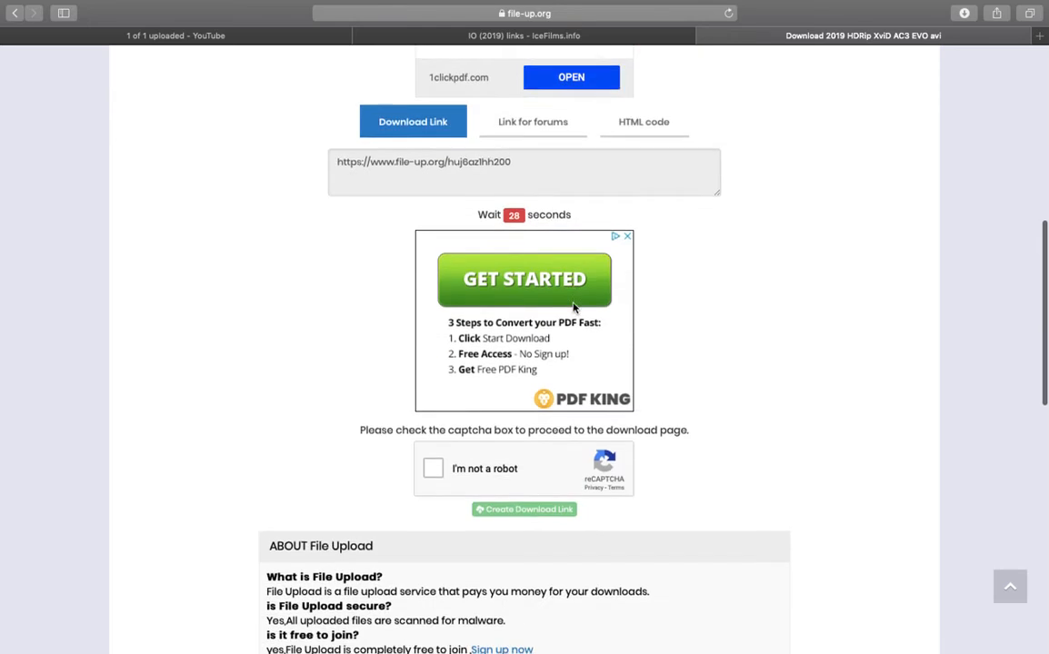
scroll(down, 3)
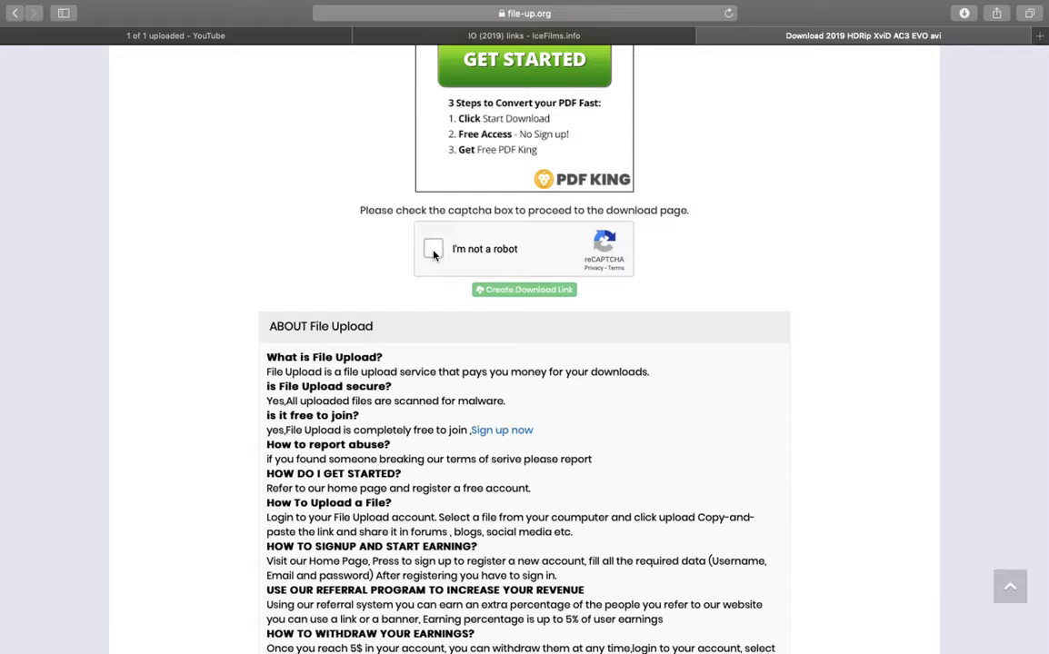
click(432, 249)
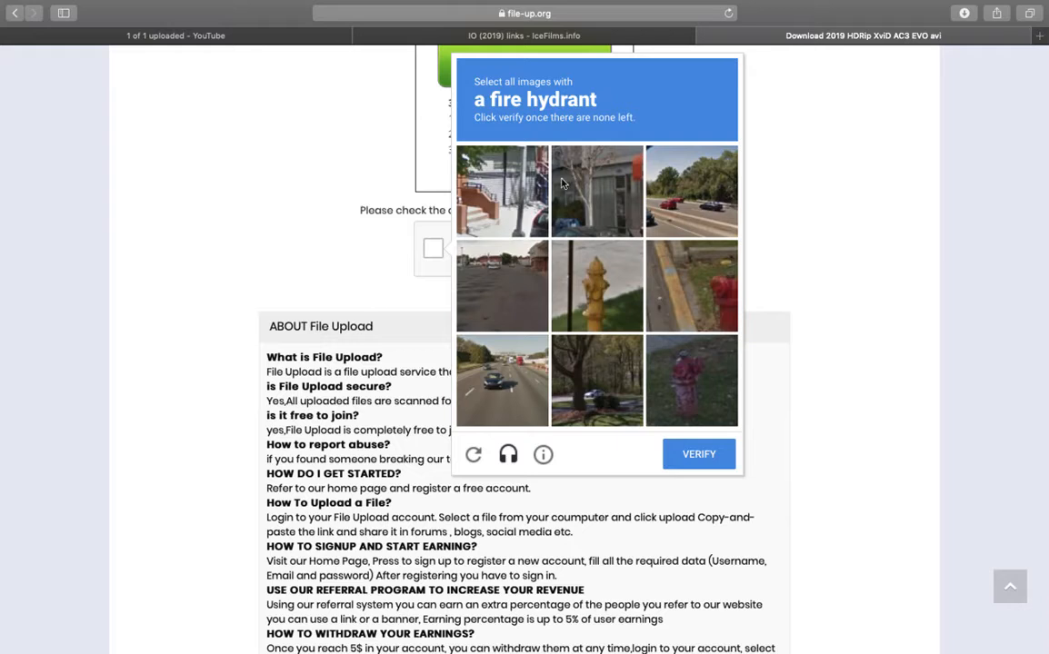
mouse_move(414, 237)
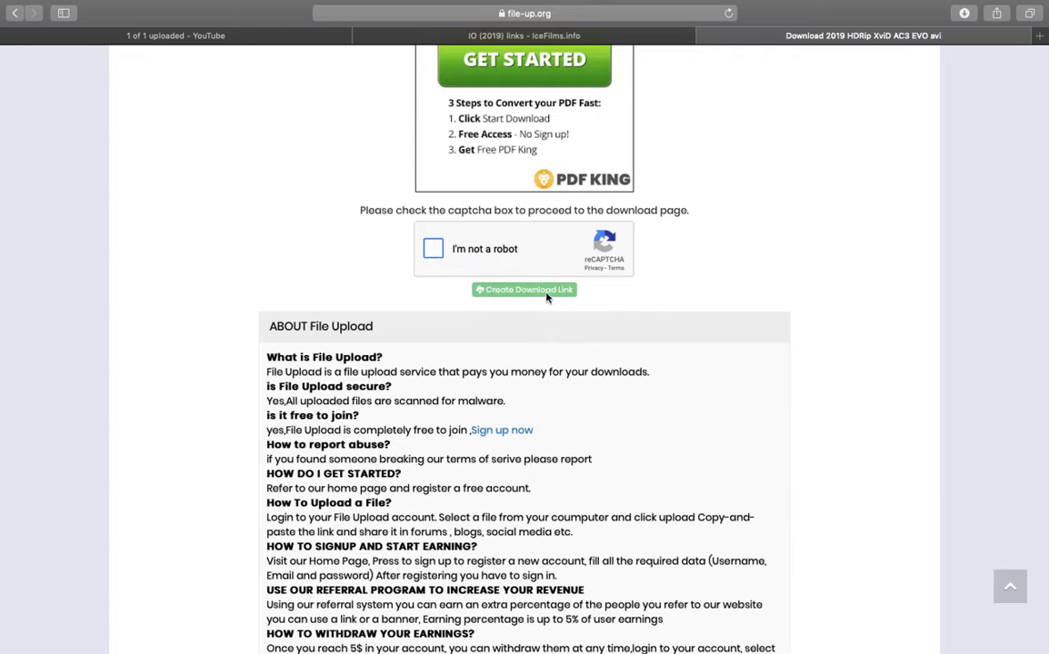
mouse_move(561, 299)
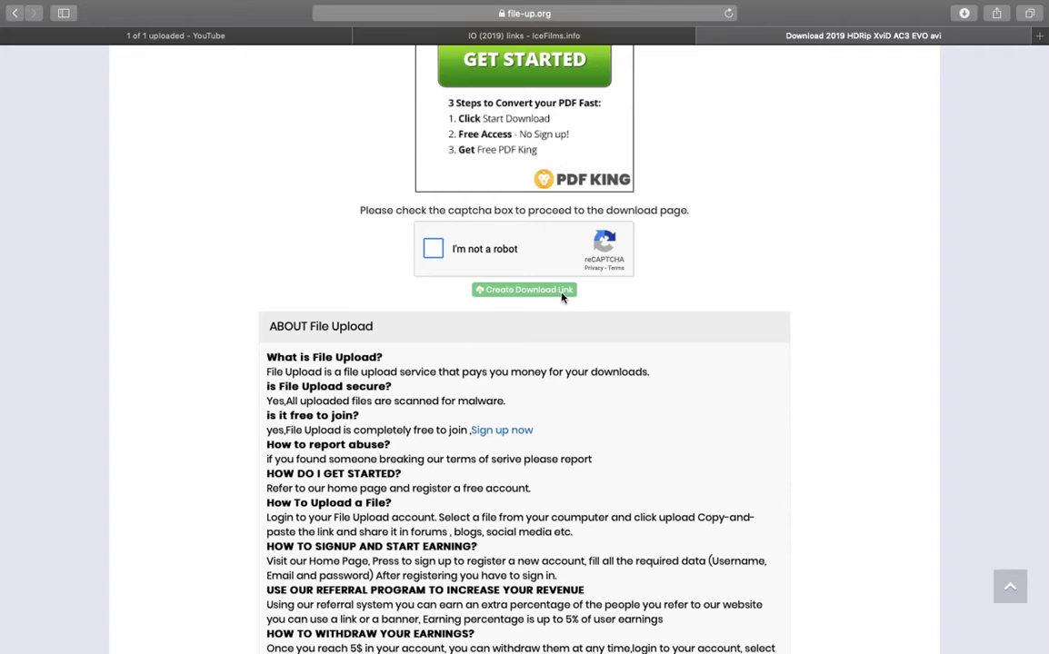
mouse_move(914, 141)
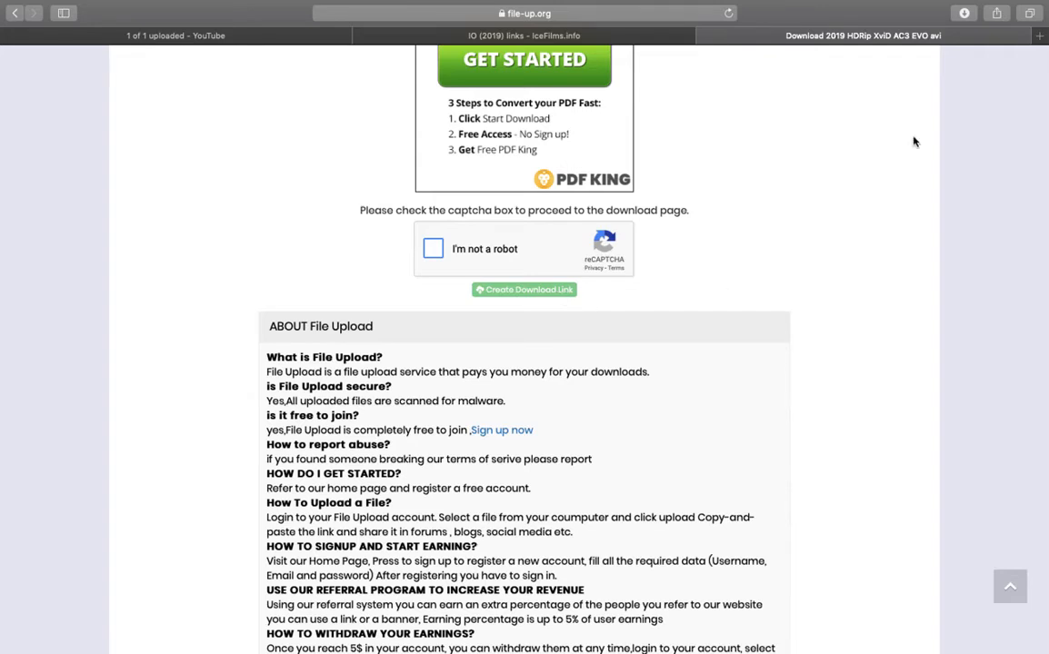
mouse_move(600, 280)
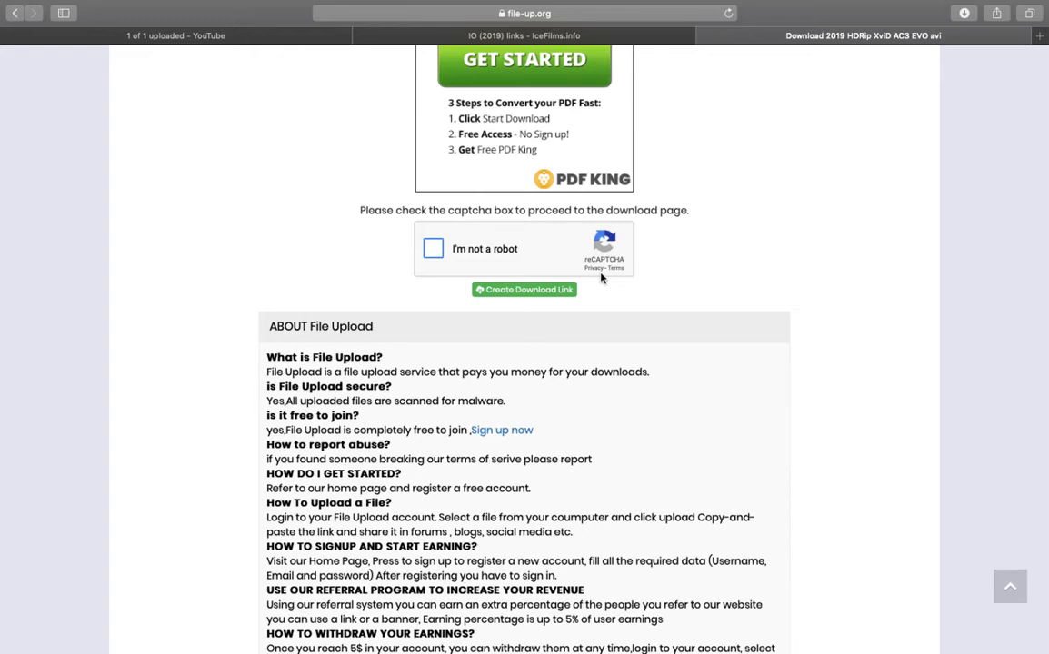
mouse_move(611, 301)
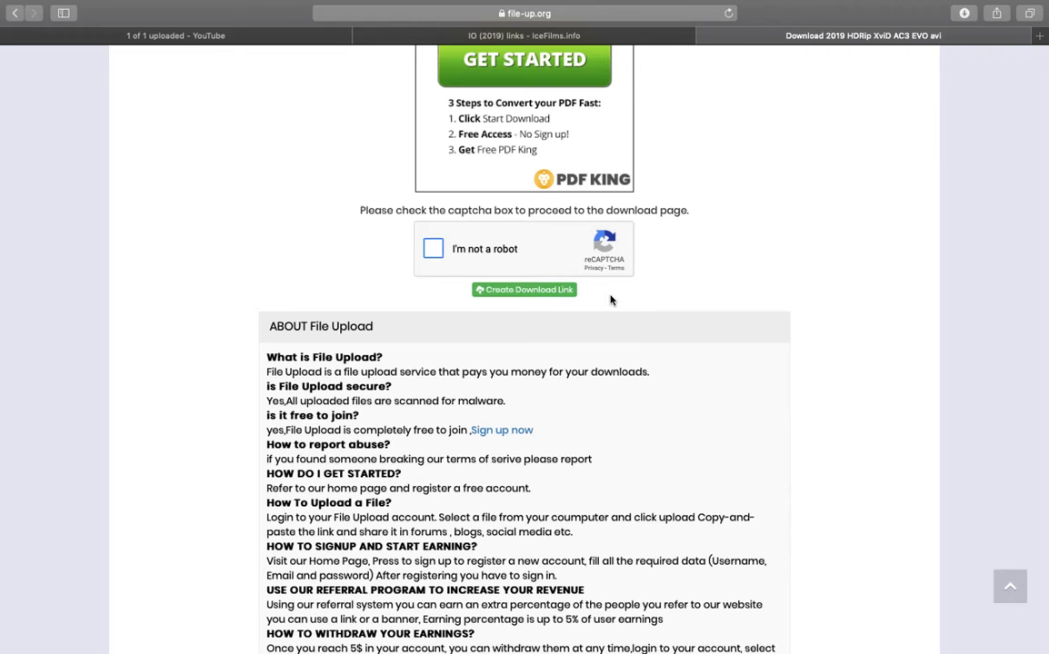
- Create the download link and scroll back to the file details at top
click(523, 289)
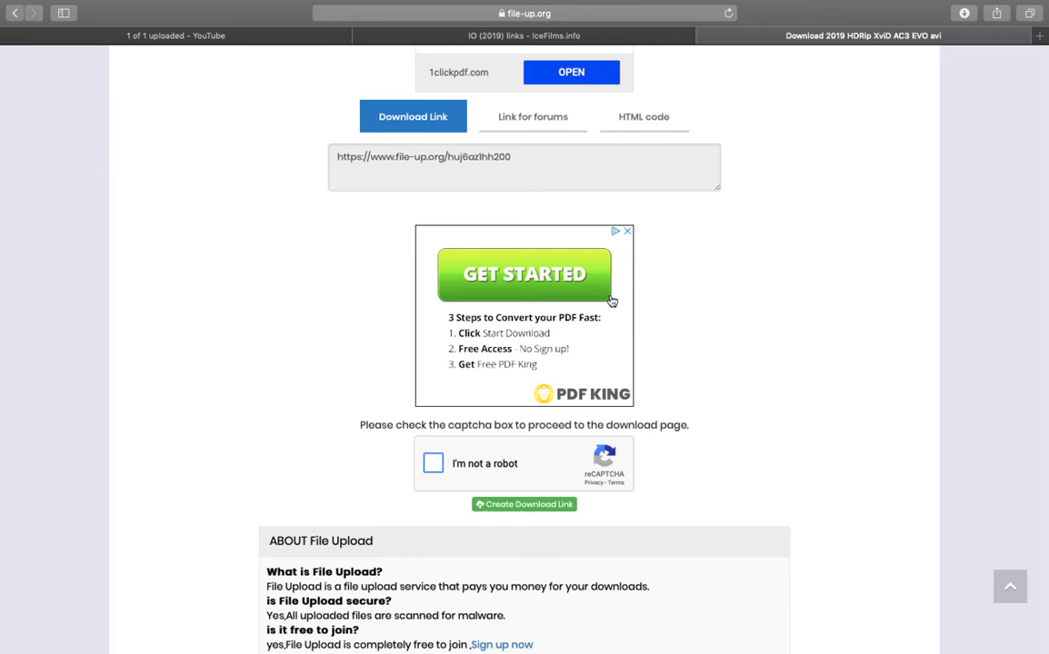
mouse_move(648, 263)
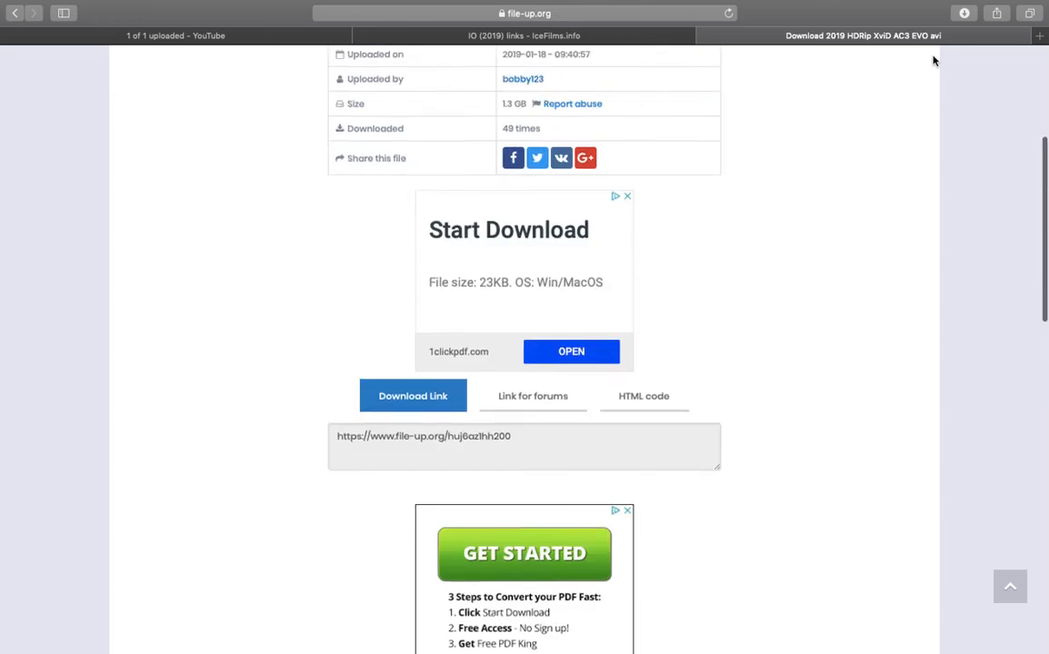
scroll(up, 3)
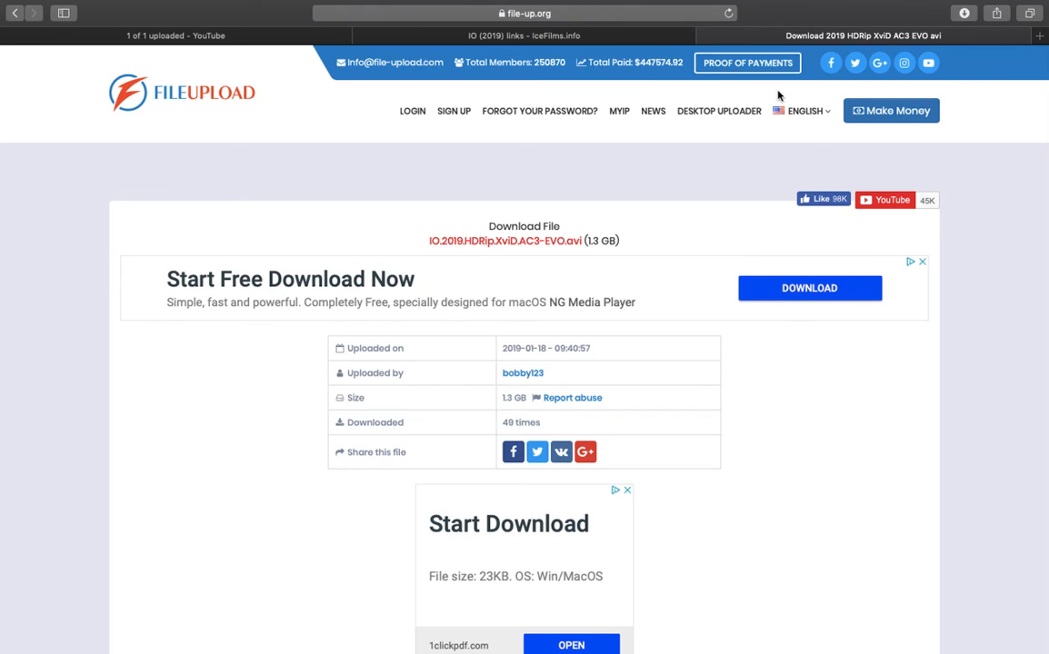
mouse_move(775, 6)
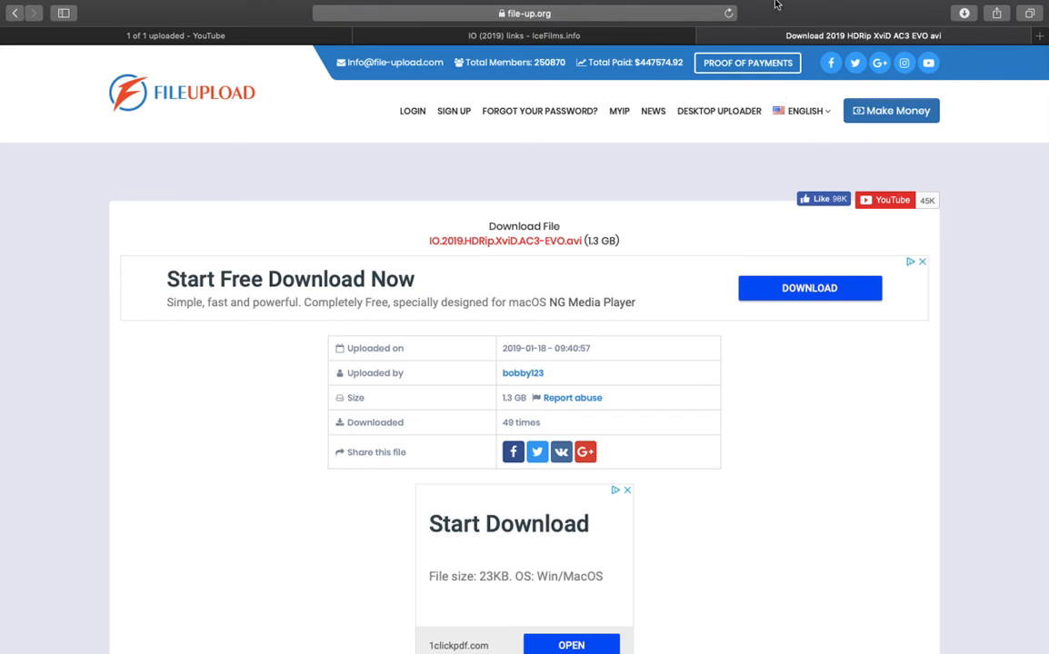